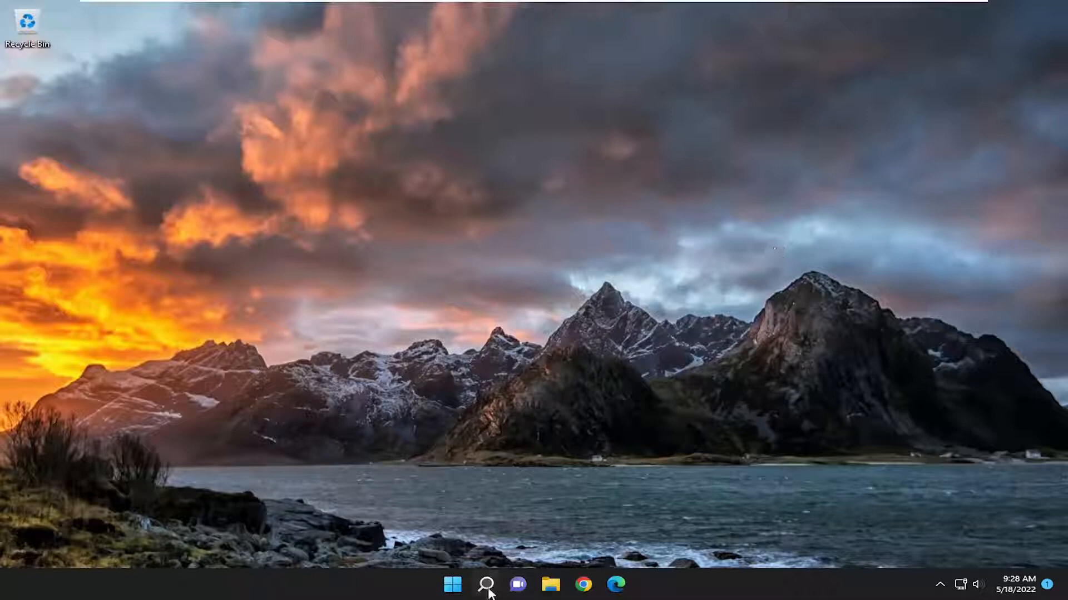
- Search Windows for "advanced system" to find View advanced system settings
left_click(485, 584)
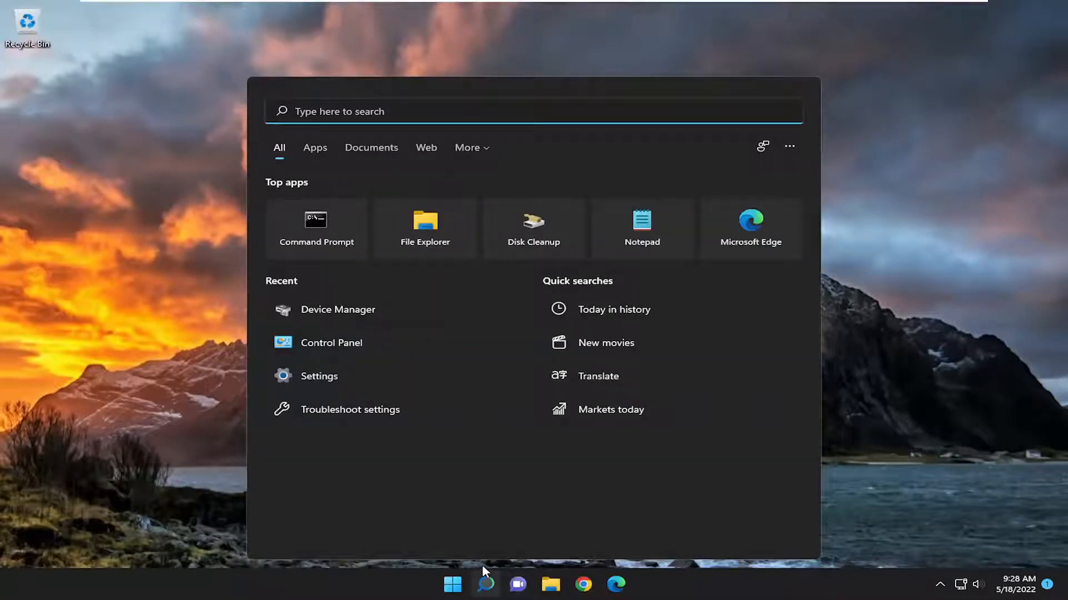
type("advanced system")
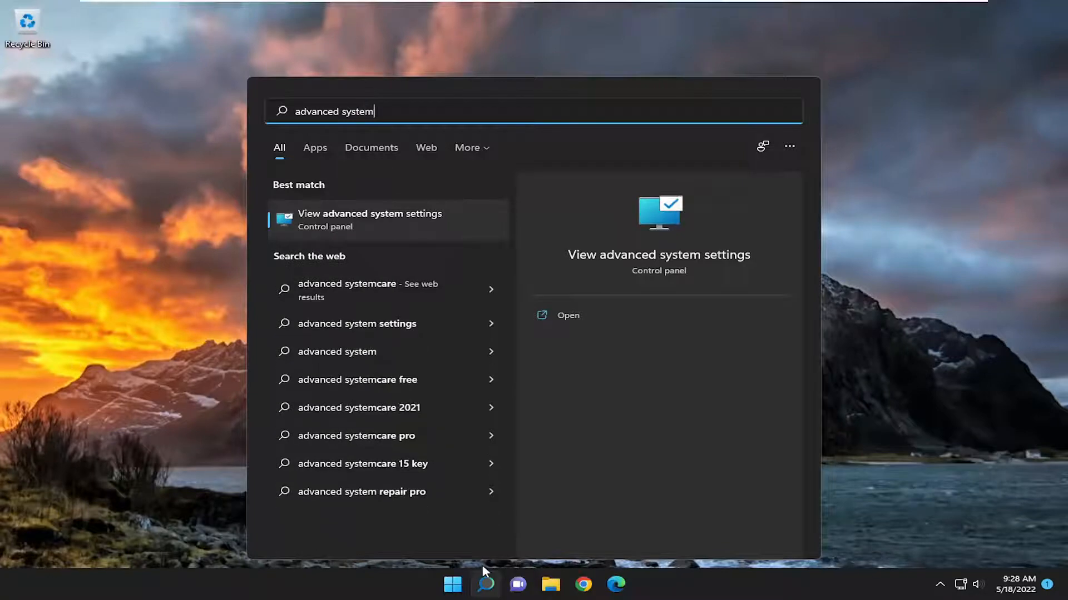
mouse_move(359, 227)
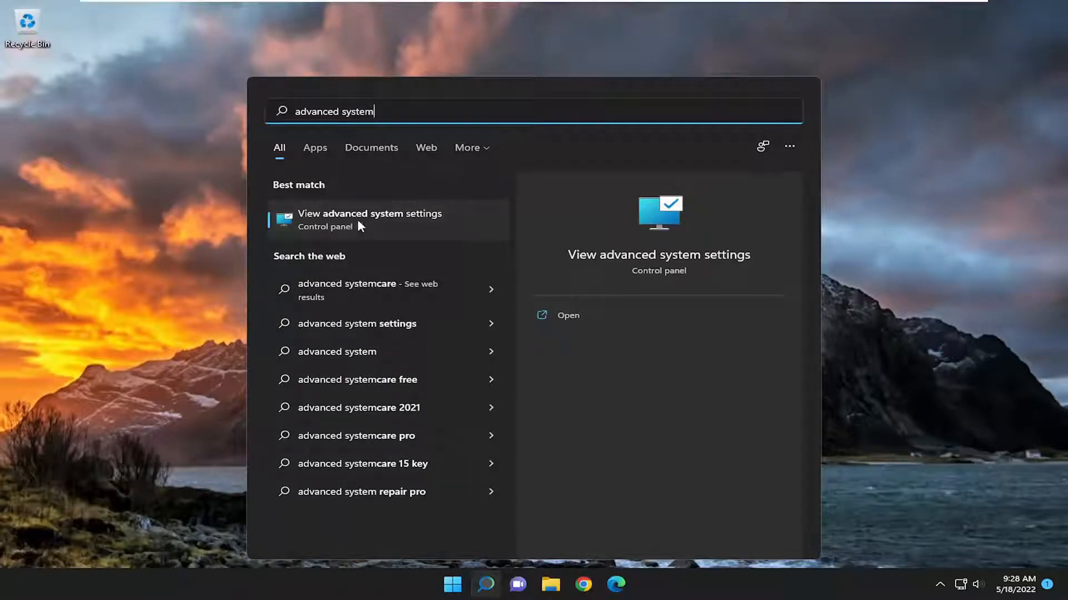
- Open the Virtual Memory window via System Properties and Performance Options' Advanced tab
left_click(369, 219)
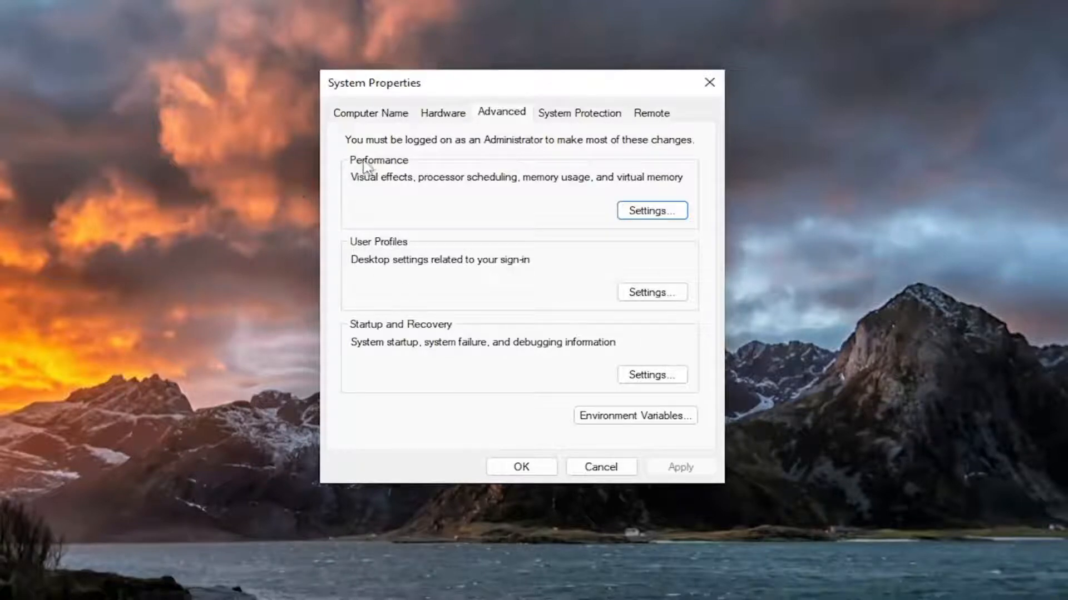
mouse_move(467, 184)
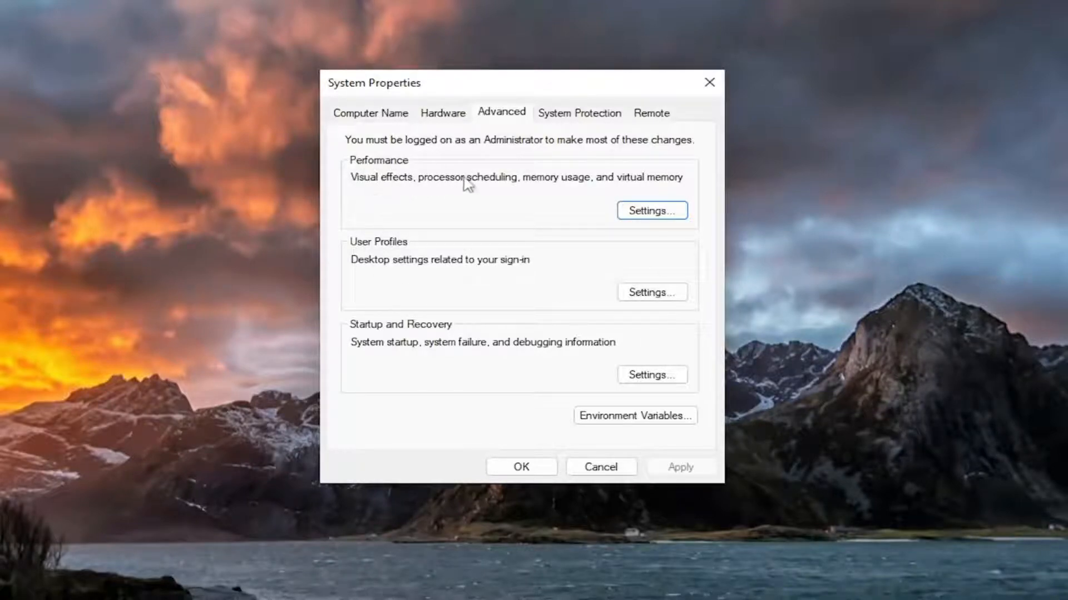
mouse_move(658, 196)
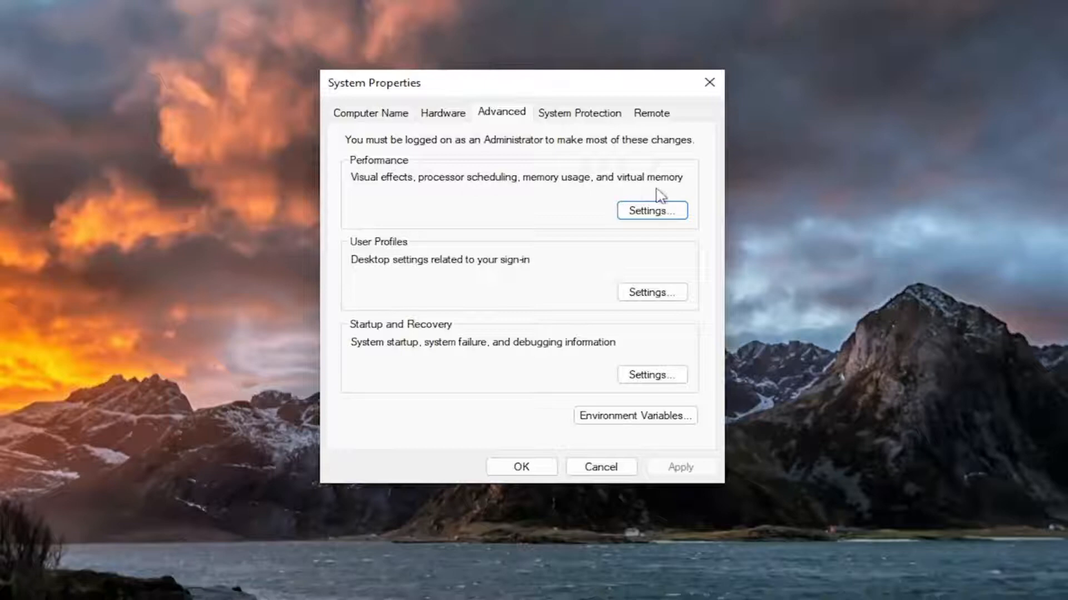
left_click(649, 211)
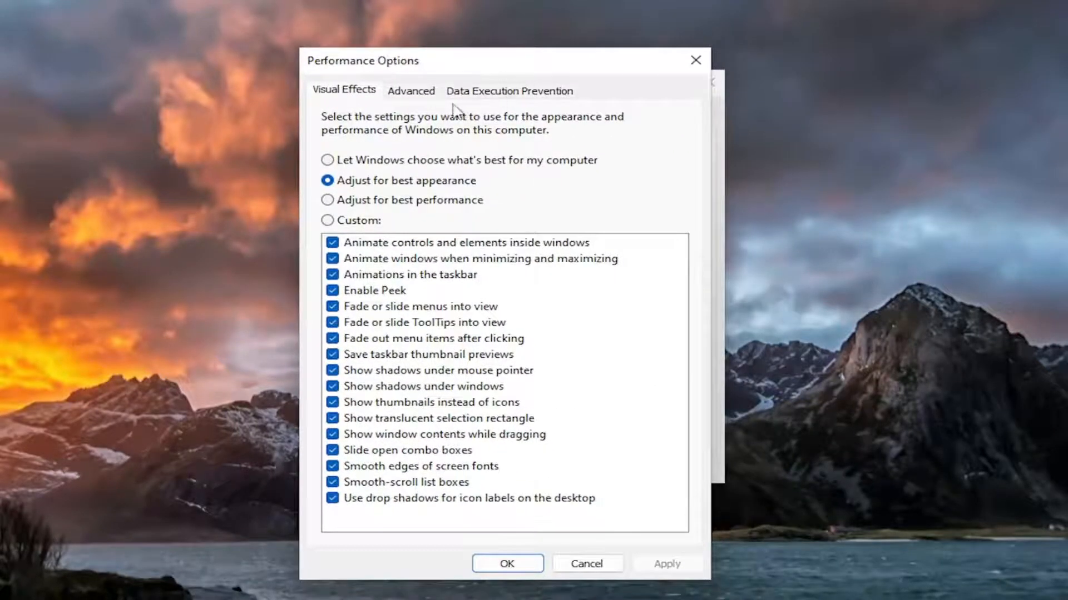
left_click(410, 91)
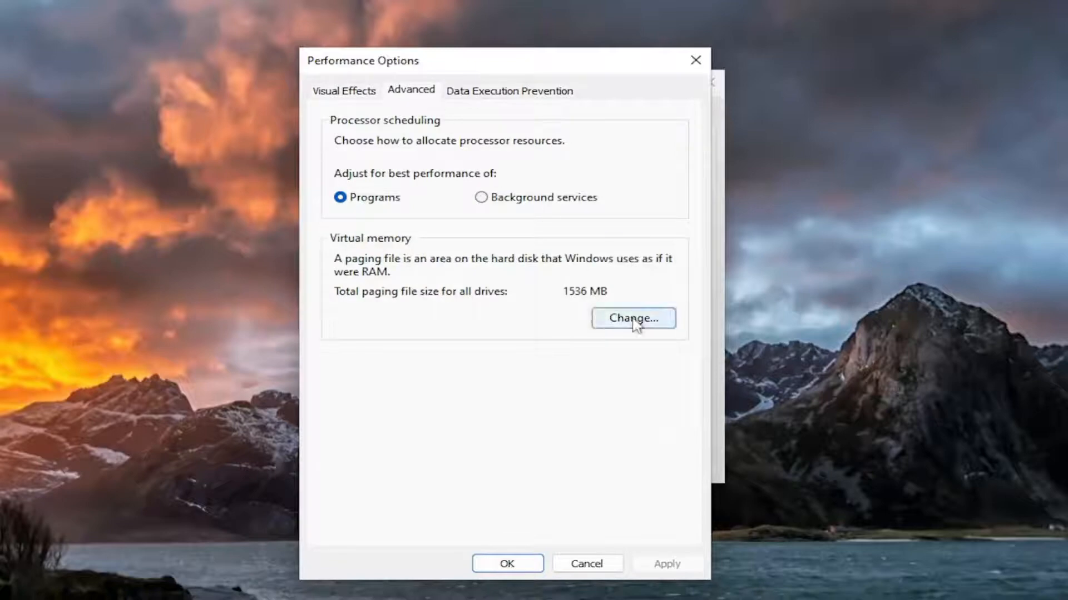
left_click(632, 318)
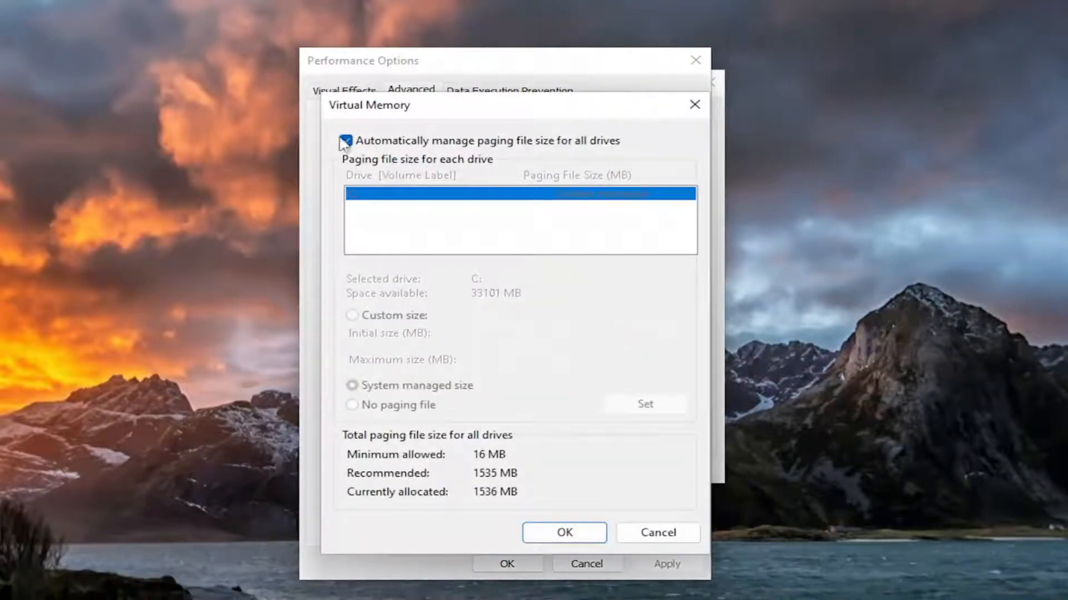
- Toggle automatic paging file management off and on, cancel, and close System Properties
left_click(346, 141)
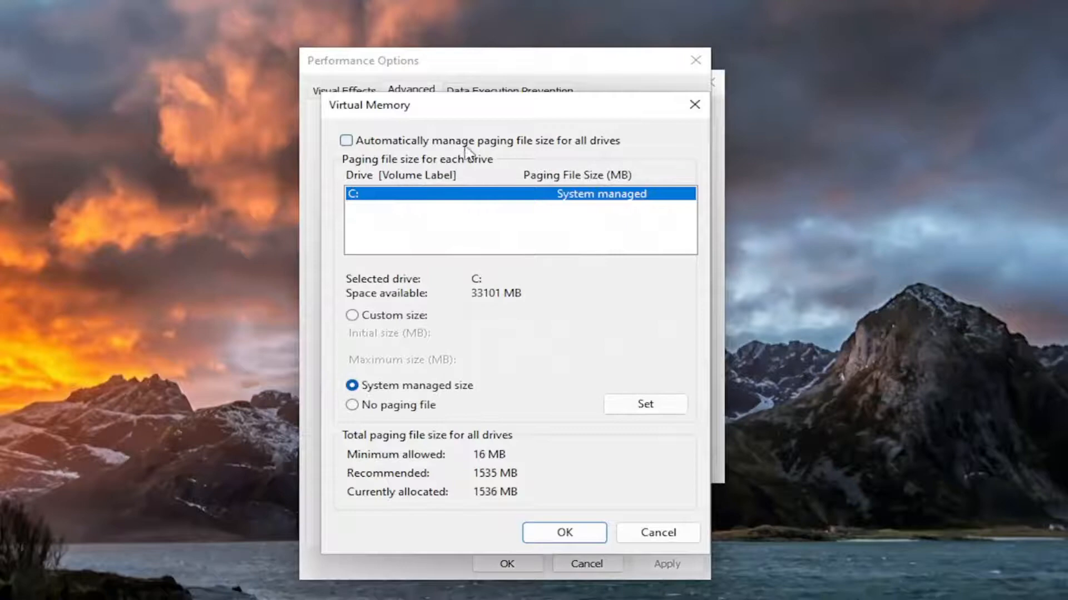
mouse_move(398, 151)
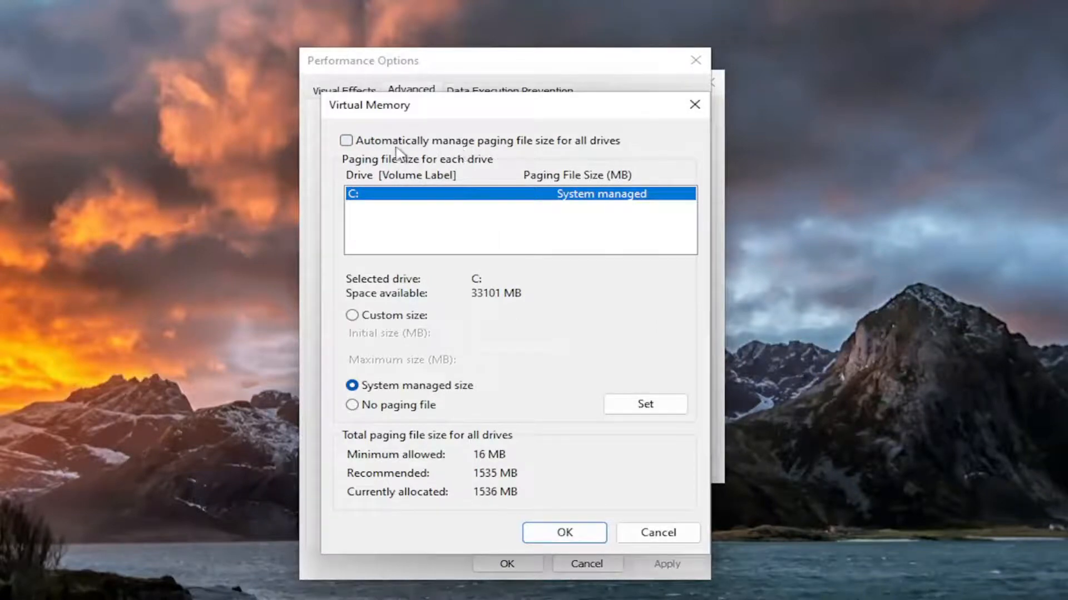
left_click(346, 140)
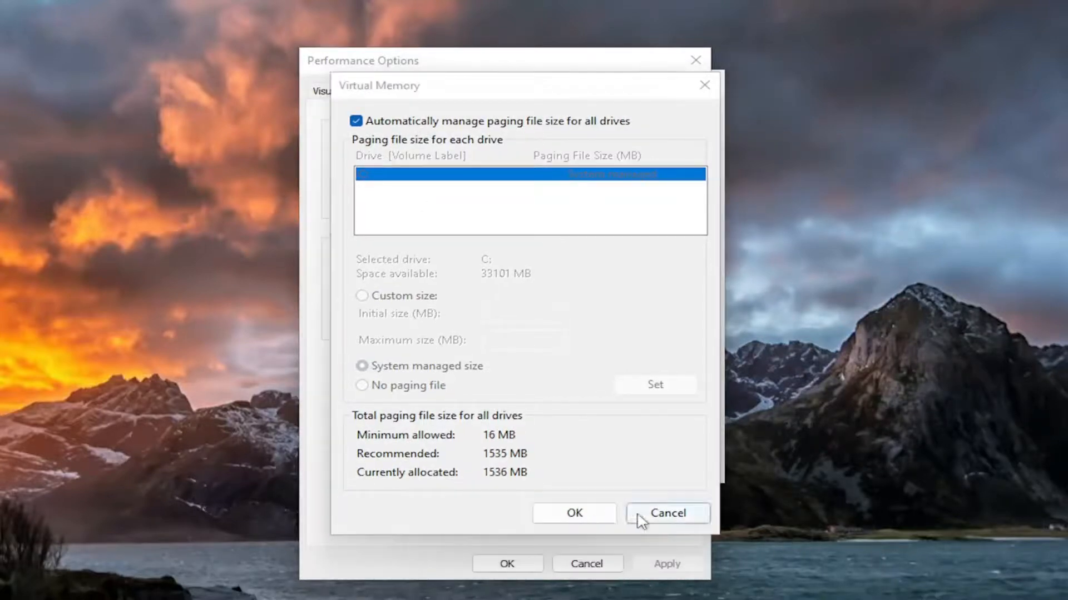
left_click(667, 513)
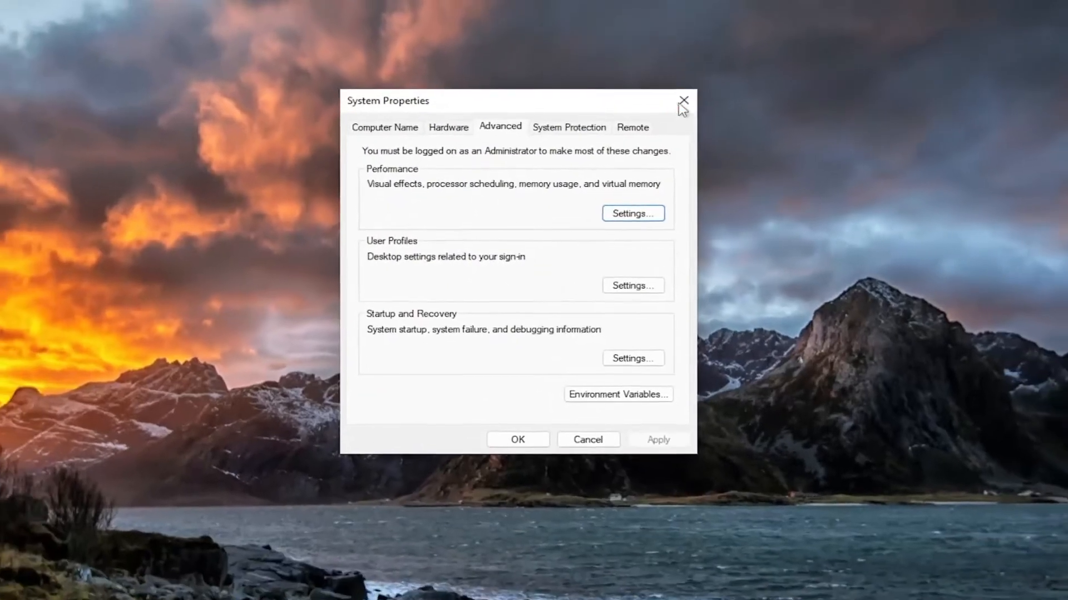
left_click(683, 101)
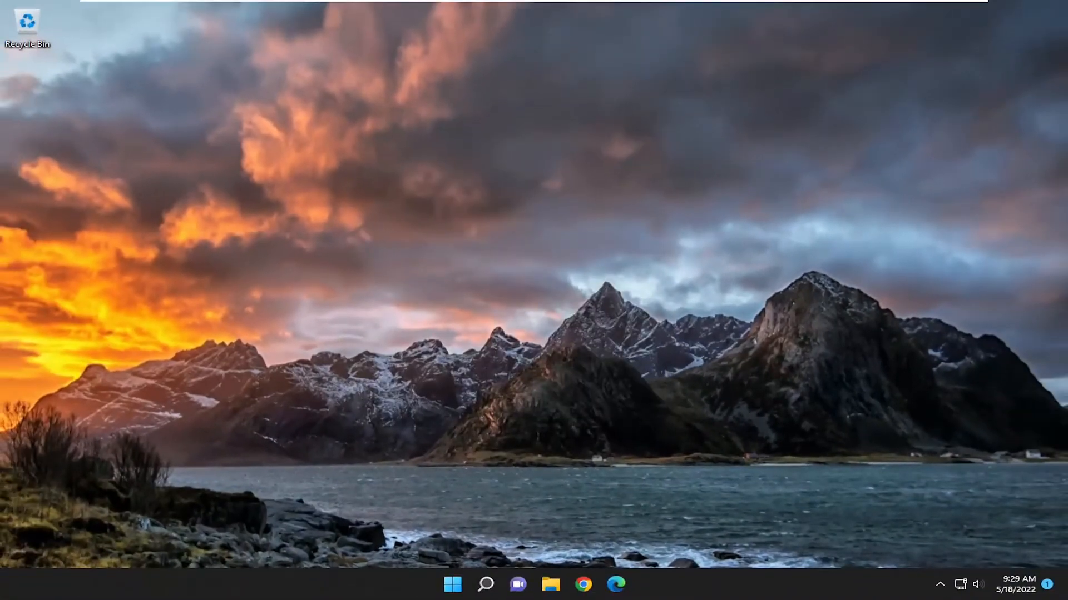